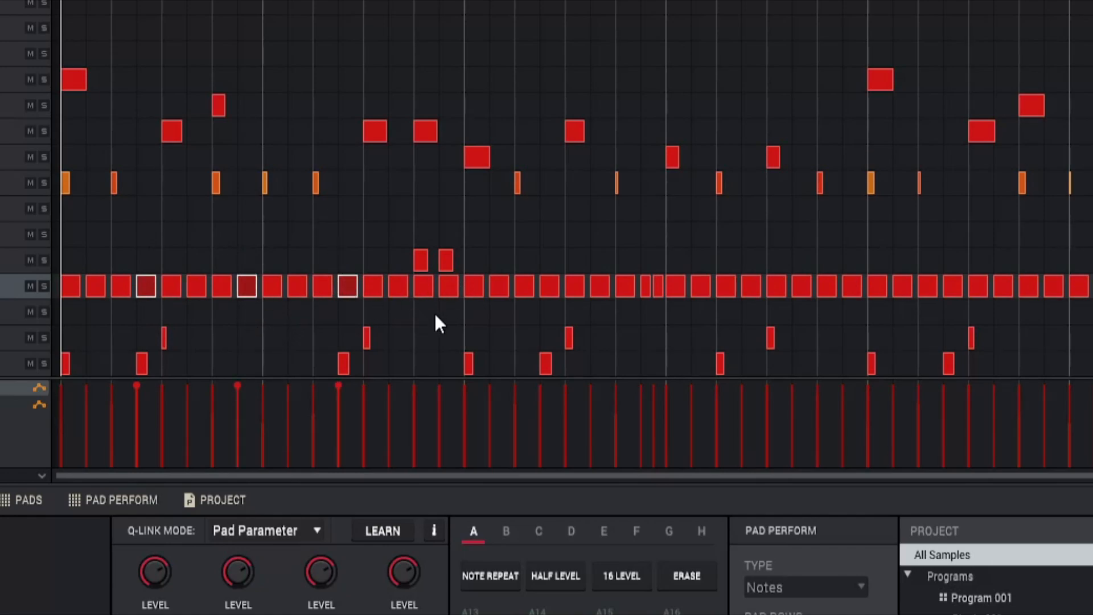
# Step: Add the 16th and 20th hi-hat notes to the existing note selection
pyautogui.click(446, 288)
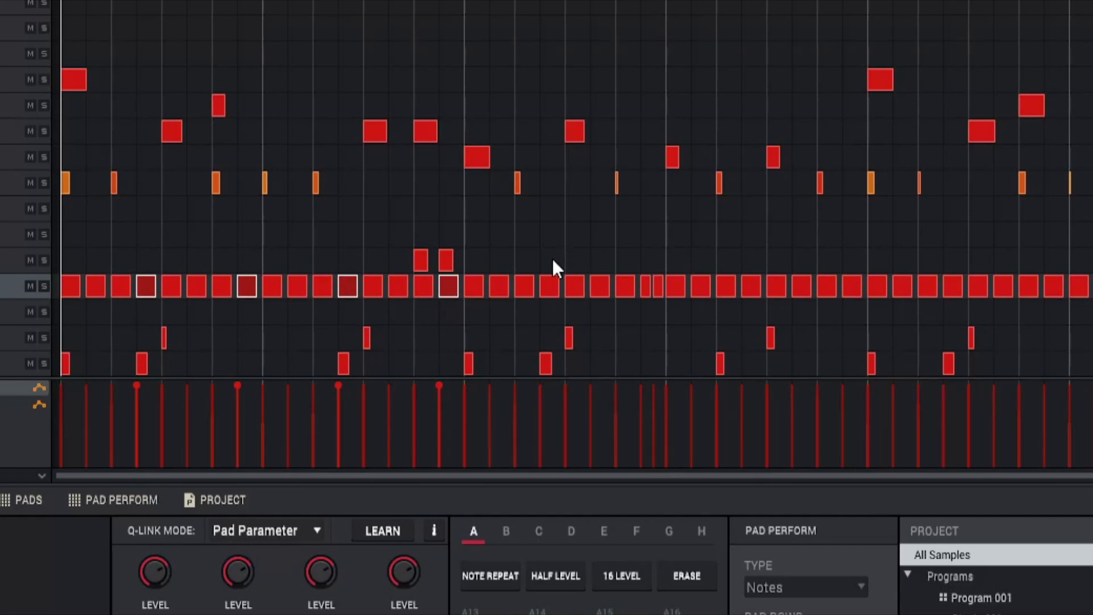
pyautogui.click(551, 289)
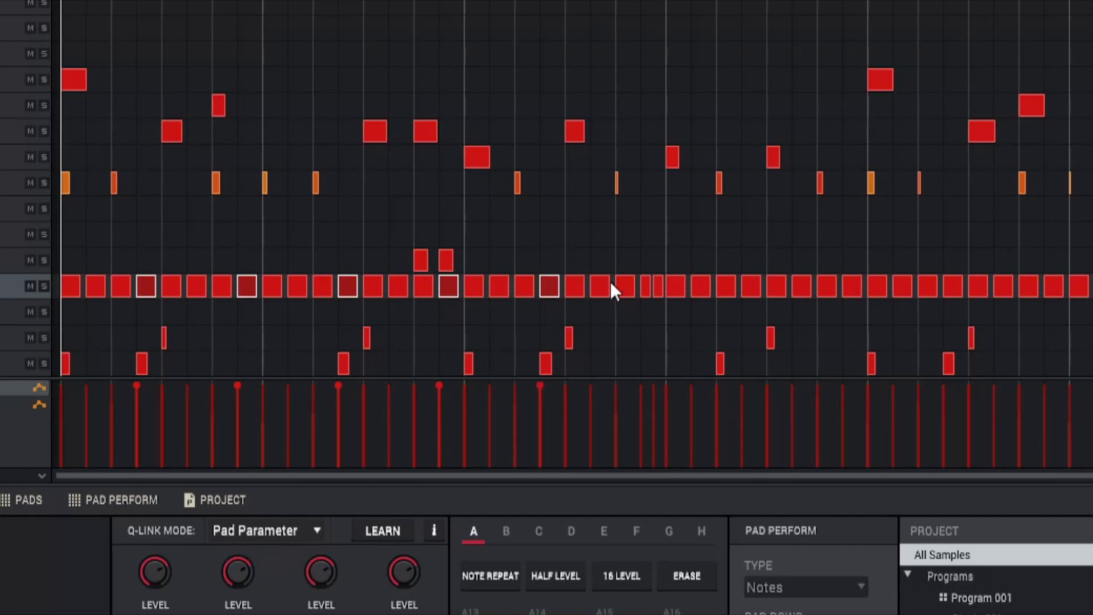
pyautogui.moveTo(682, 256)
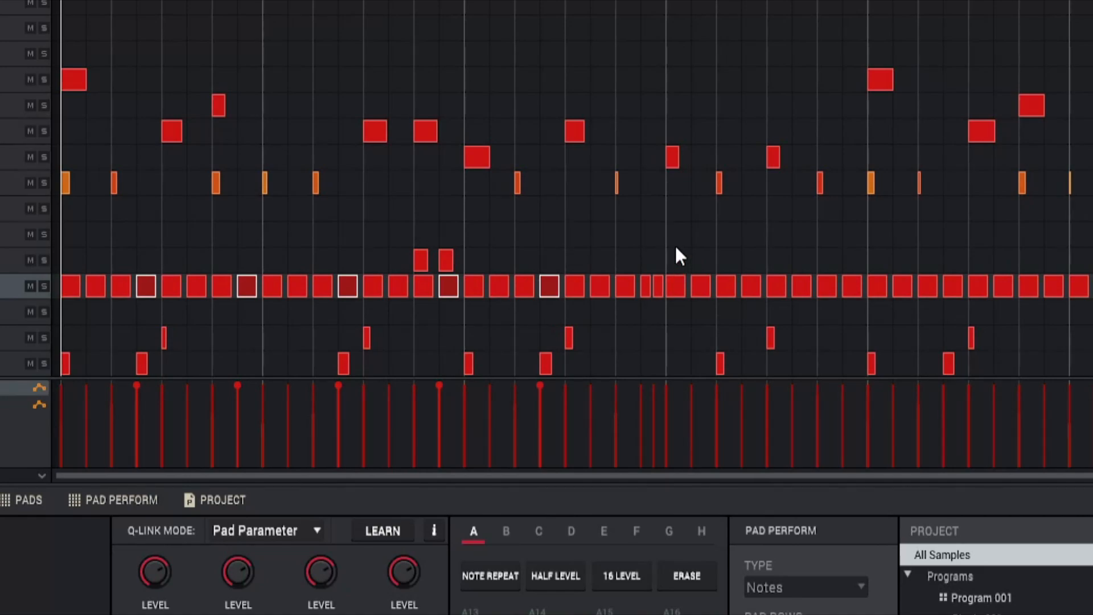